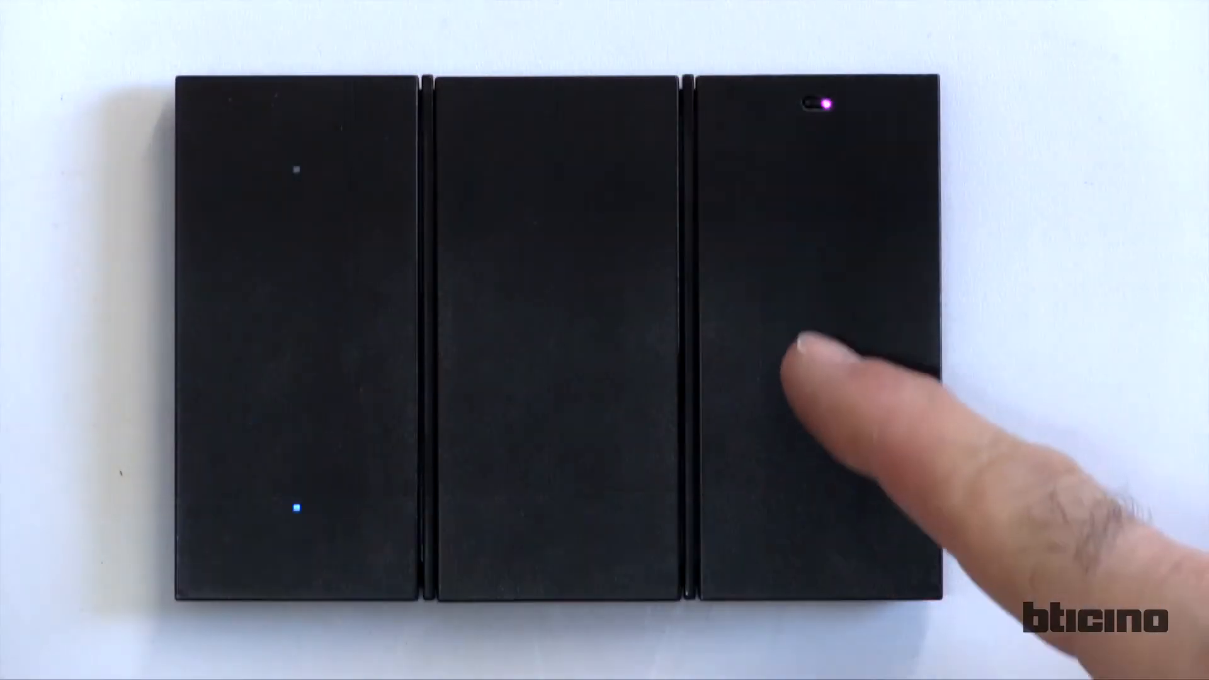
{"action": "left_click", "coordinate": [818, 346]}
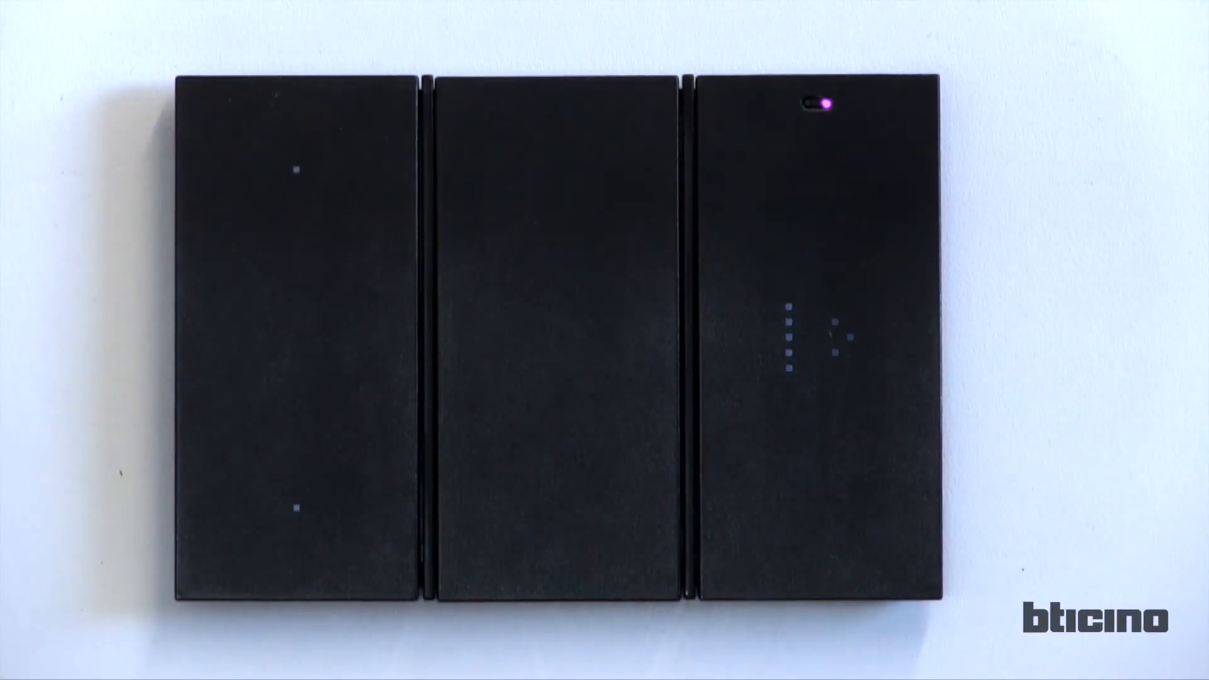